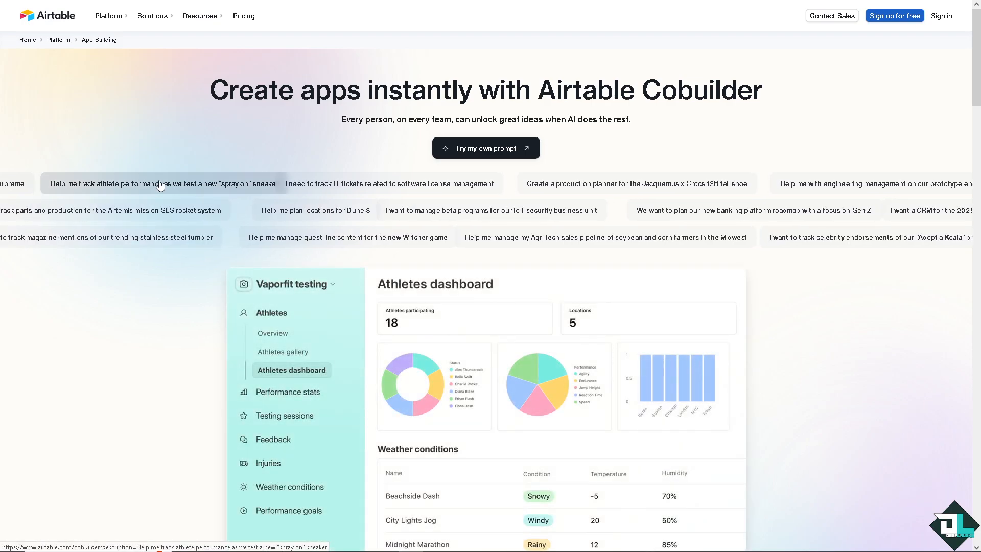
# Preview several Cobuilder example apps: athlete performance, magazine mentions, IT license tickets, AgriTech pipeline.
pyautogui.click(115, 235)
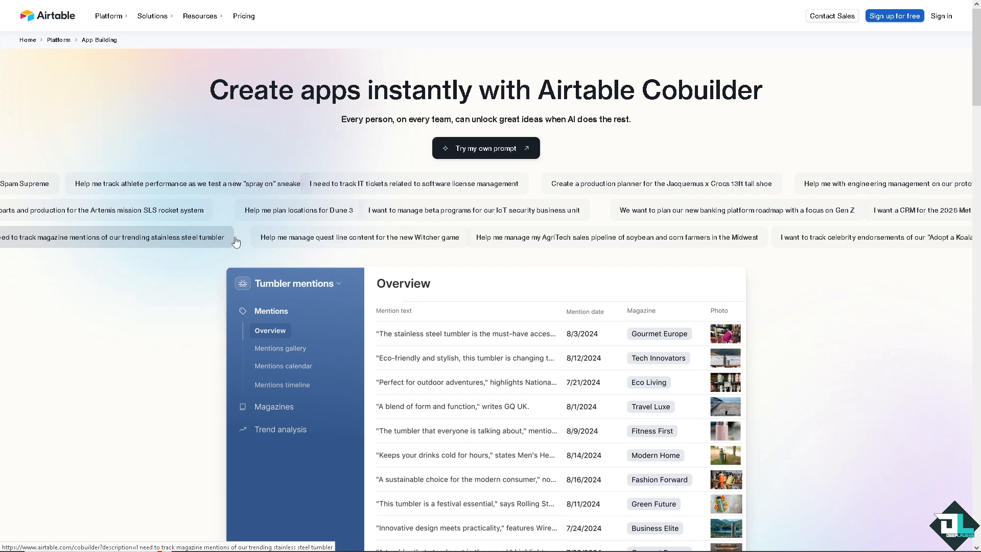
pyautogui.click(357, 237)
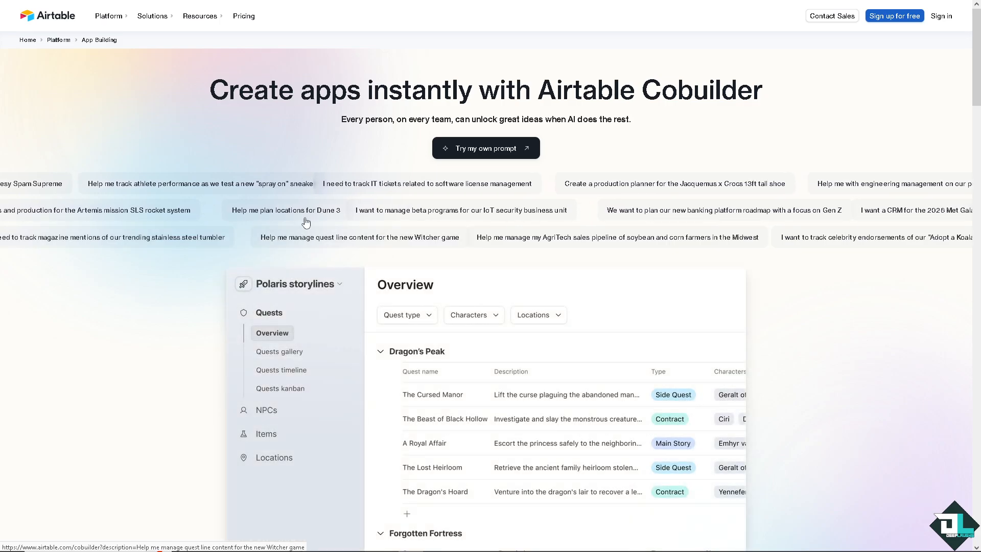
pyautogui.click(440, 183)
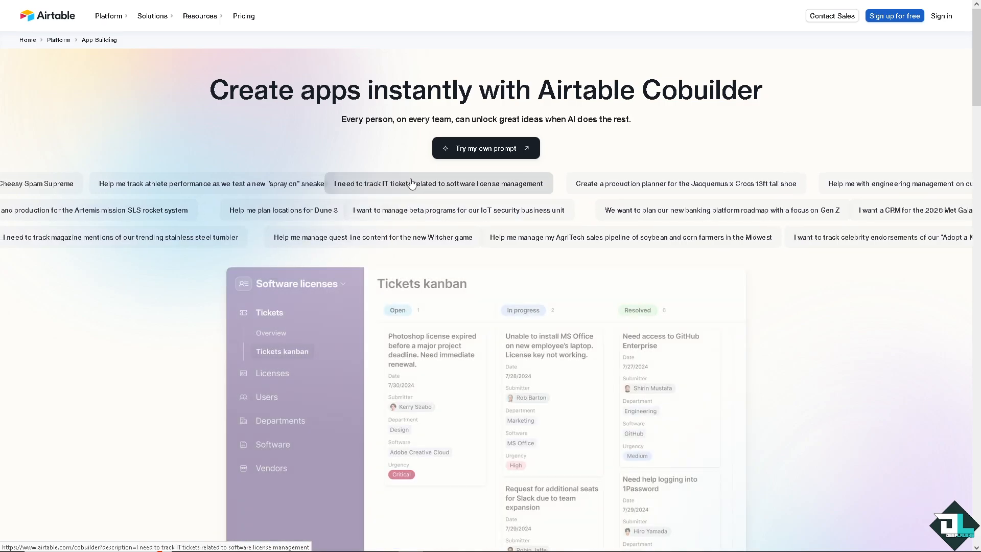
pyautogui.click(458, 209)
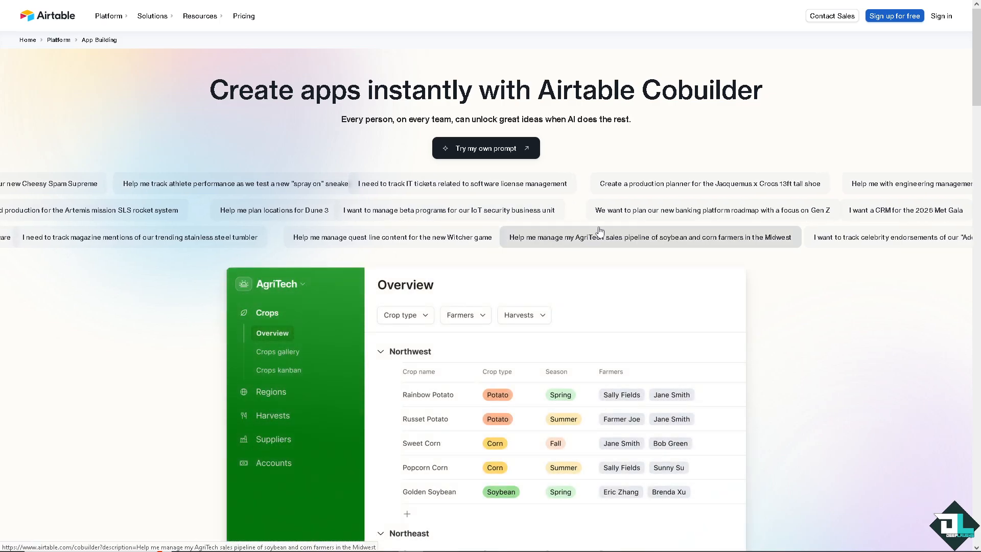
pyautogui.click(450, 209)
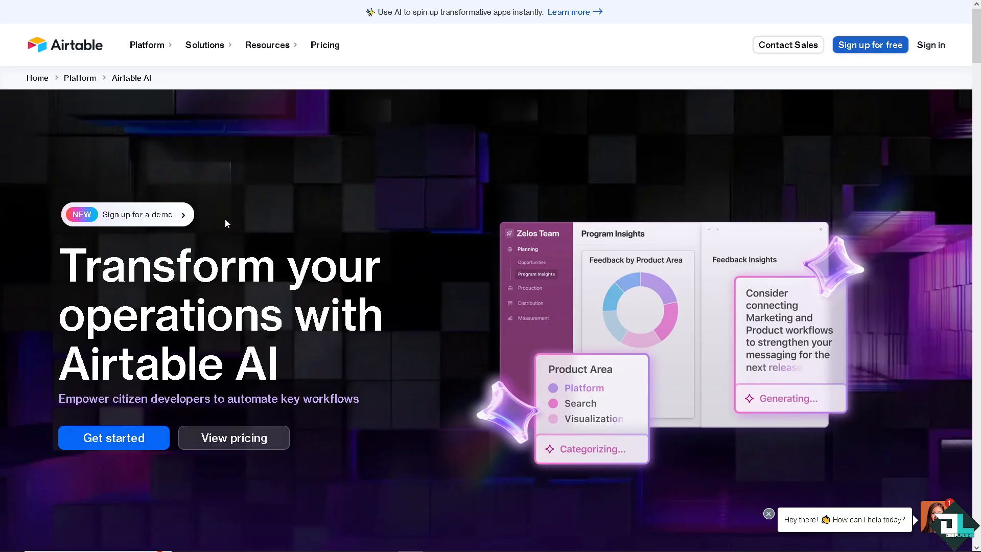
pyautogui.moveTo(389, 167)
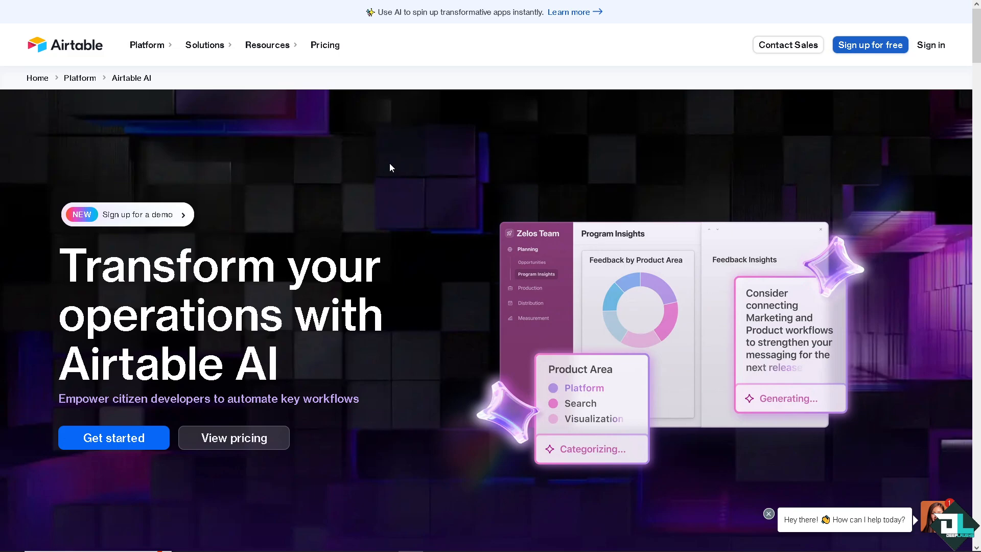
pyautogui.moveTo(869, 44)
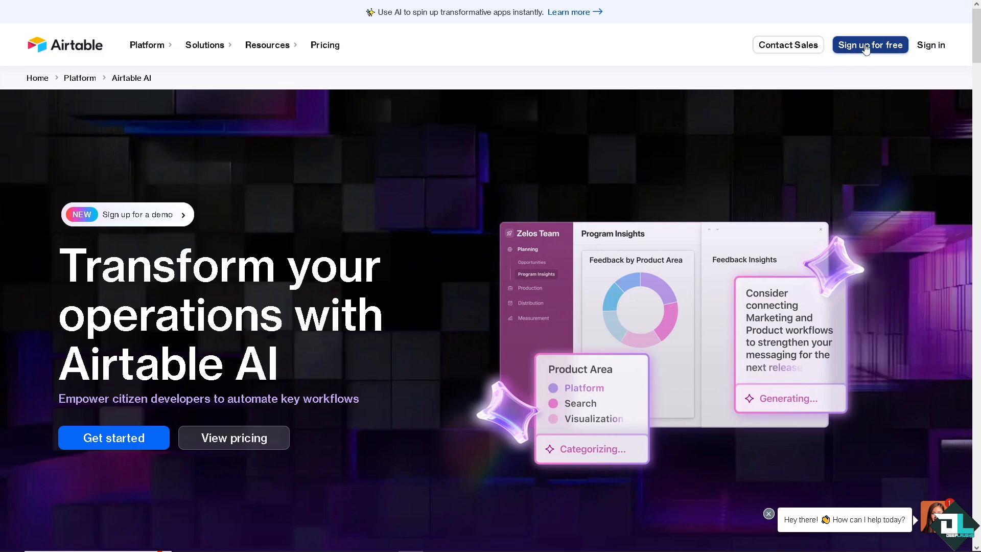
# Start signing up for a free Airtable account from the top bar.
pyautogui.click(869, 44)
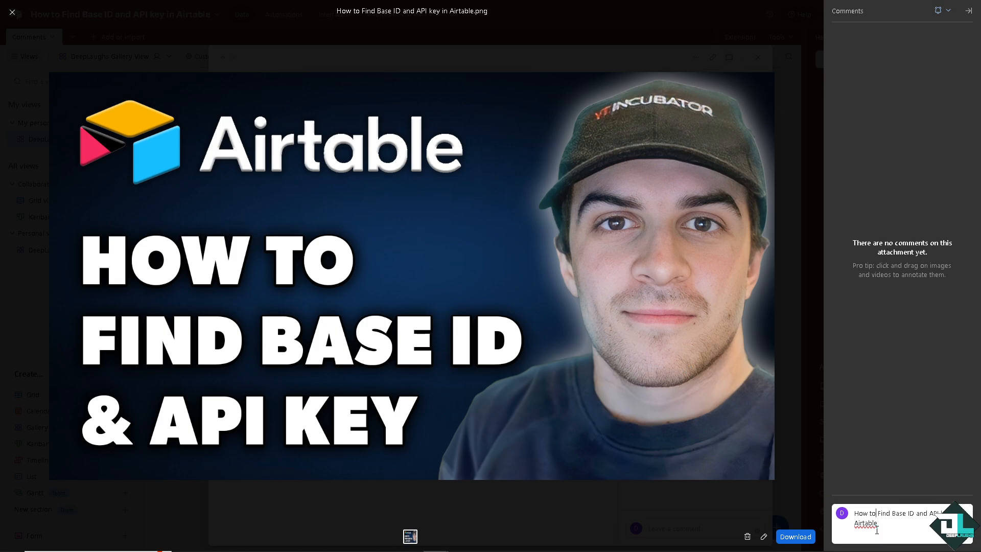
# Post the comment, then close the attachment viewer and expanded record back to the gallery.
pyautogui.press('Return')
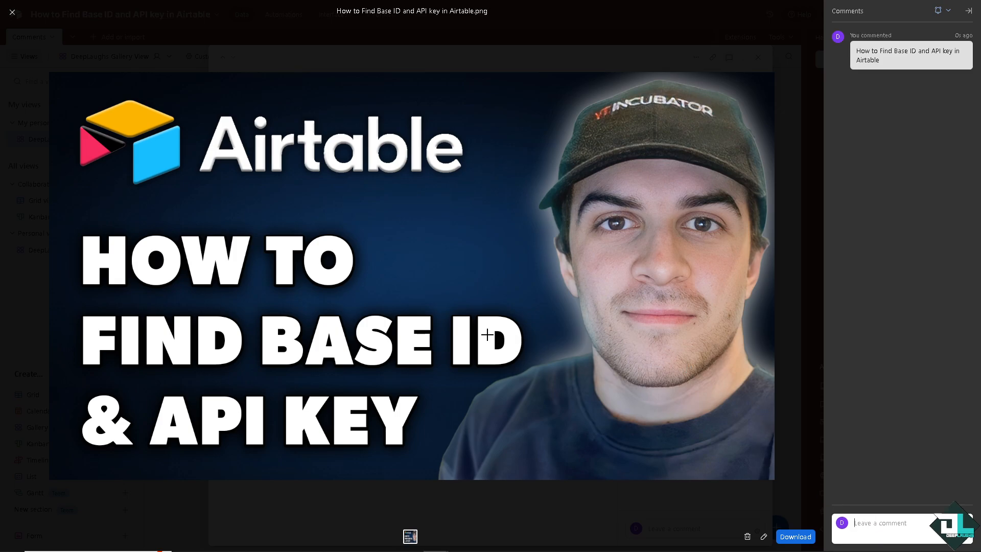
pyautogui.moveTo(456, 321)
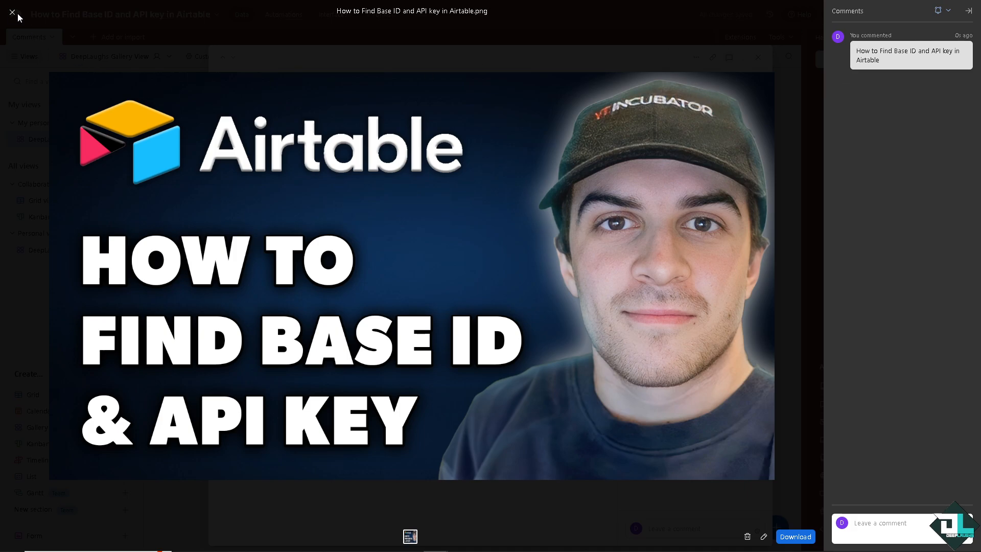
pyautogui.click(756, 57)
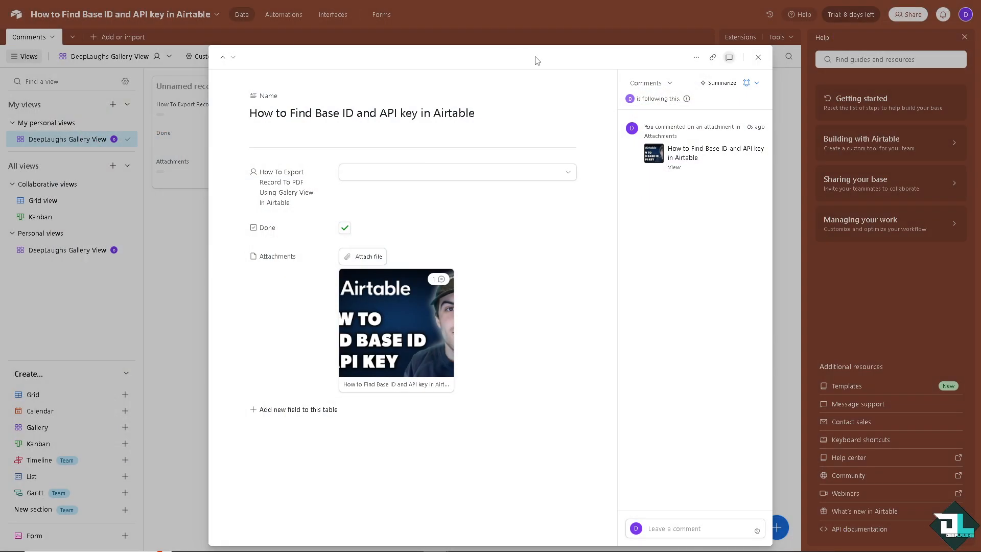
pyautogui.moveTo(772, 65)
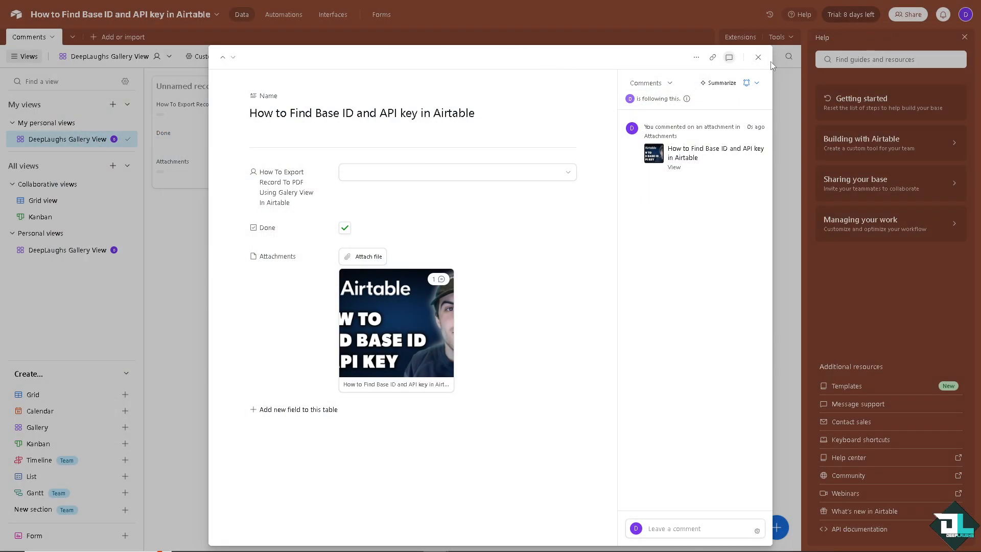
pyautogui.click(757, 57)
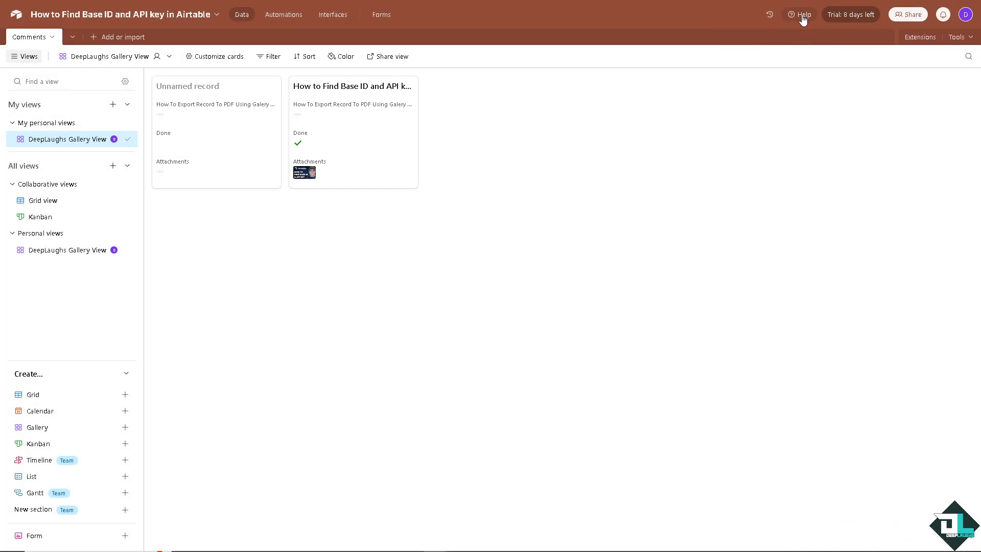
pyautogui.moveTo(840, 14)
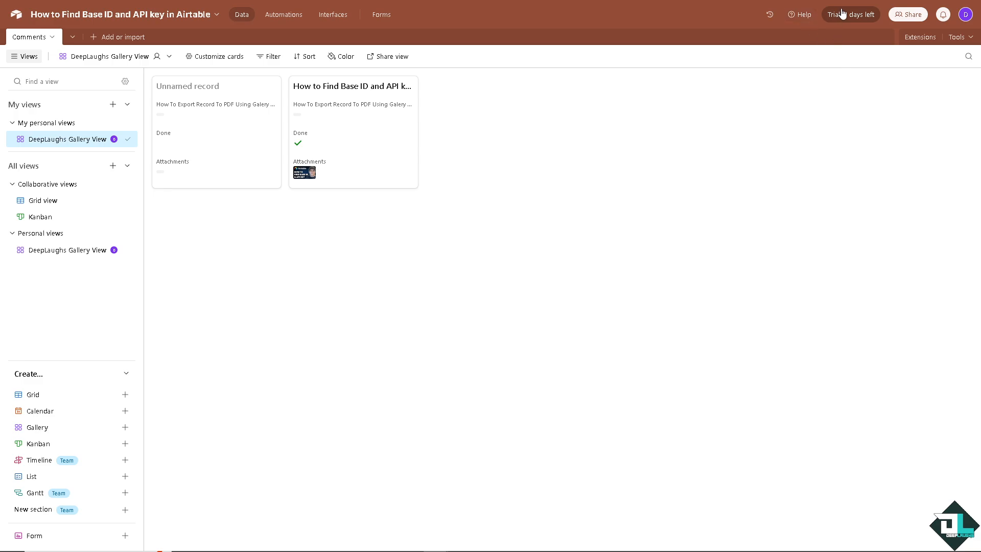
# From the Help panel's Additional resources, go to the base's API documentation.
pyautogui.click(803, 13)
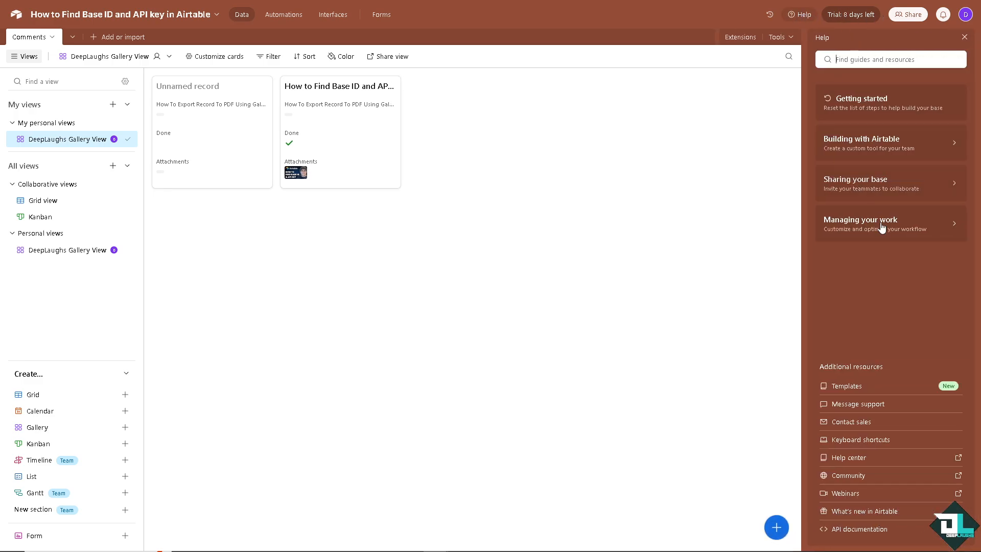
pyautogui.moveTo(853, 503)
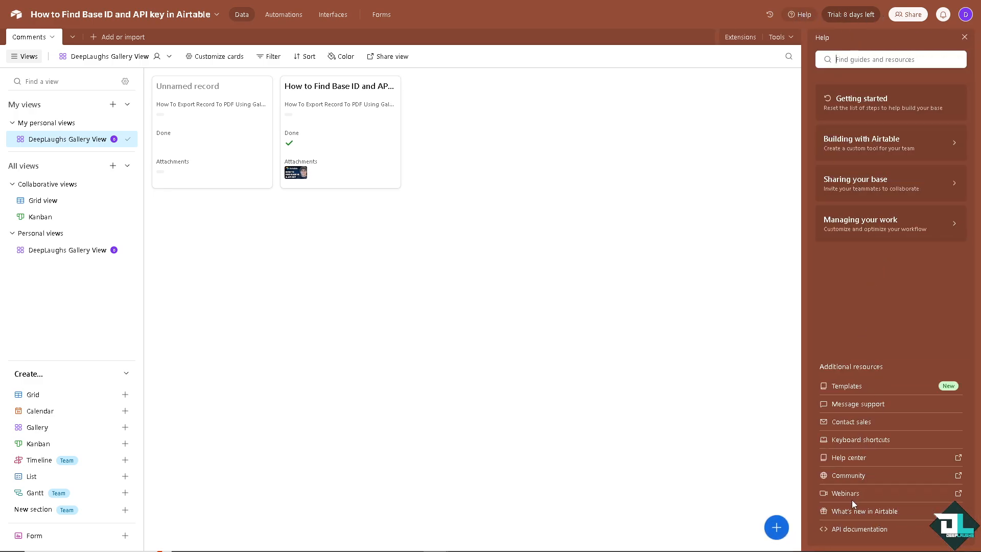
pyautogui.moveTo(861, 528)
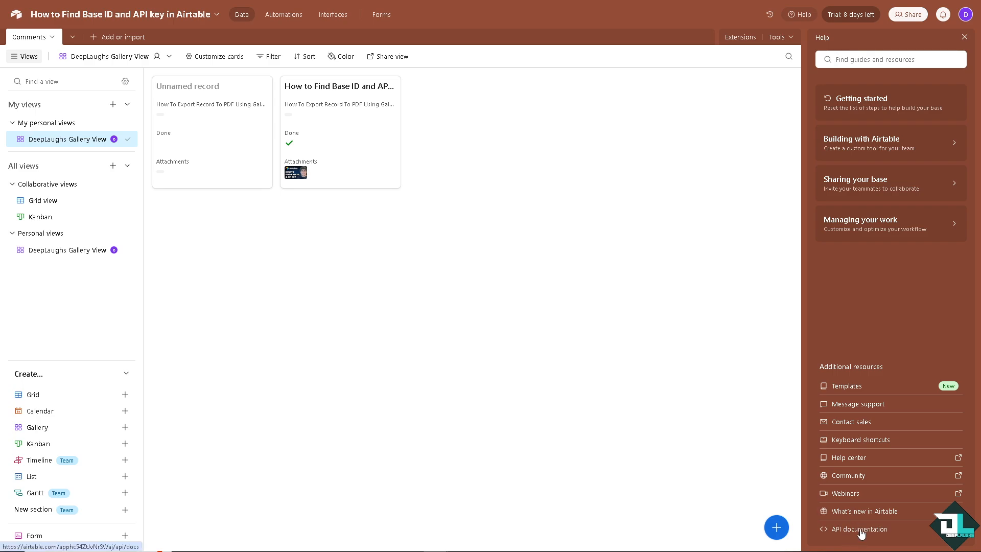
pyautogui.click(859, 528)
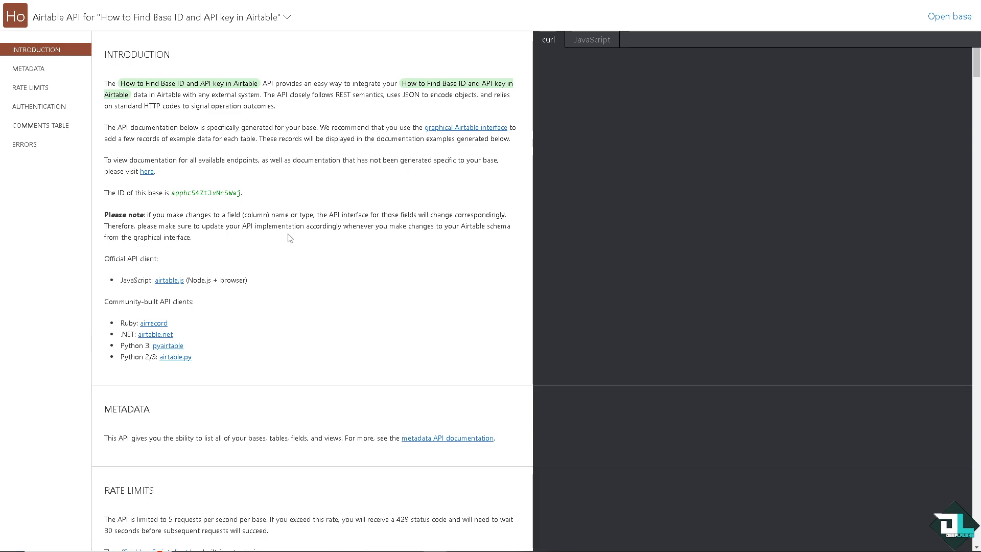
pyautogui.moveTo(230, 179)
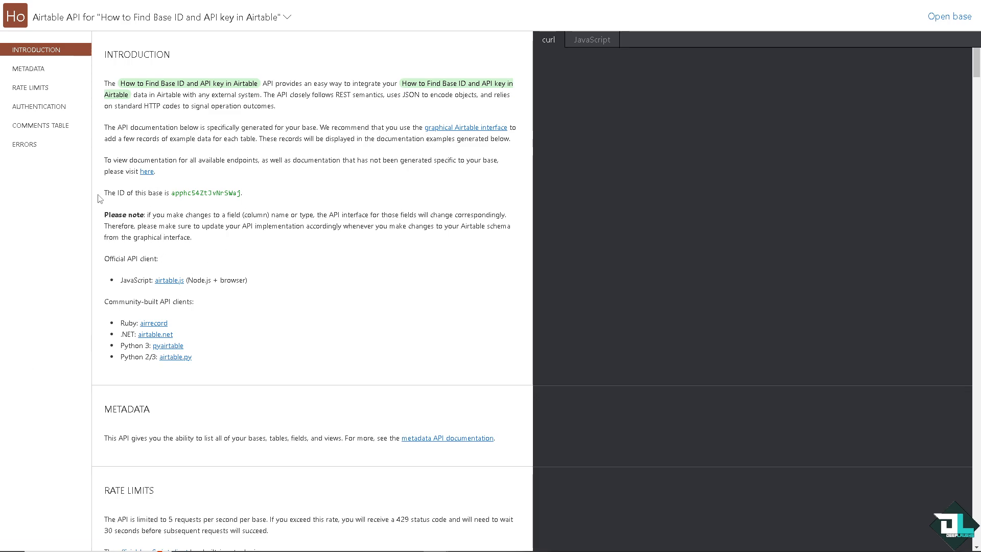
# Highlight the base ID in the API docs introduction, then return to the Airtable home.
pyautogui.tripleClick(168, 193)
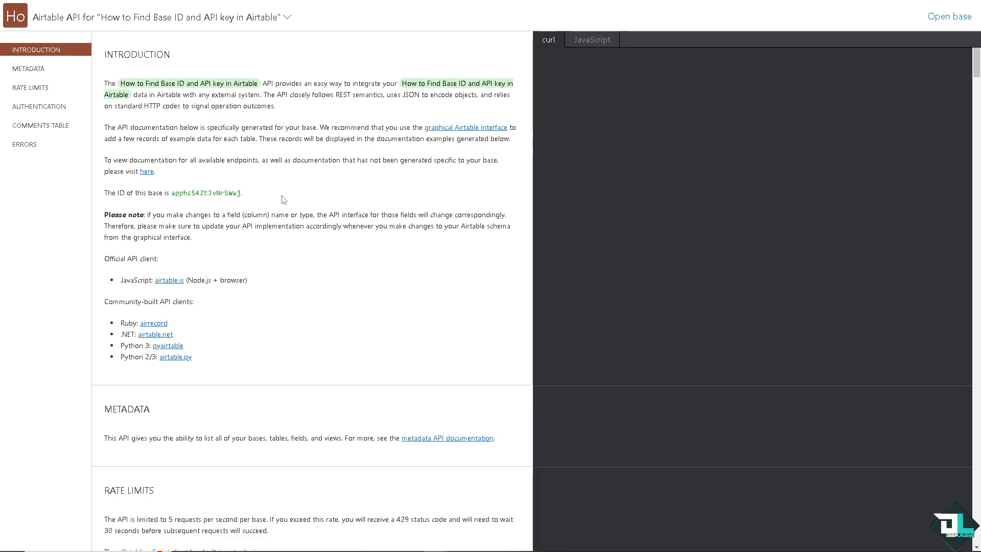
pyautogui.moveTo(161, 220)
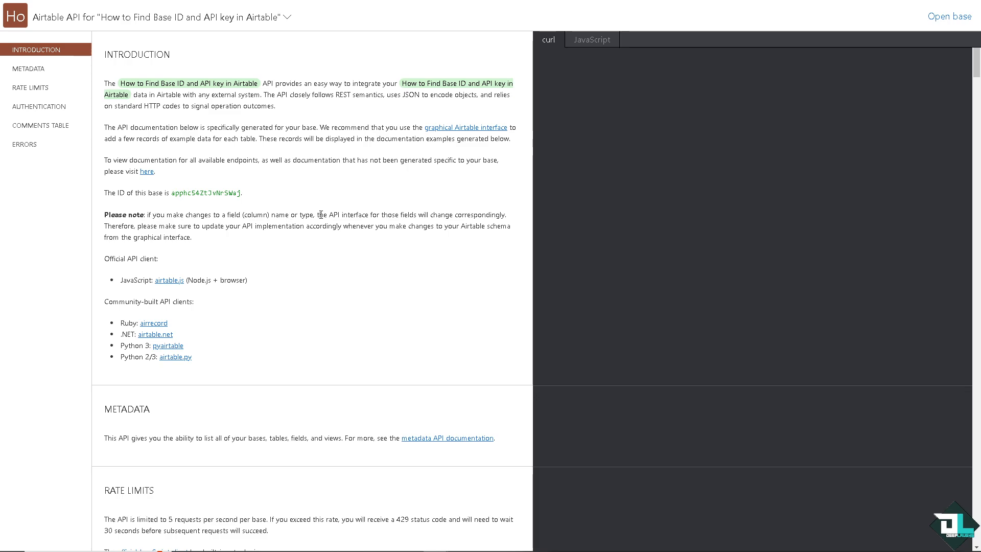
pyautogui.moveTo(389, 213)
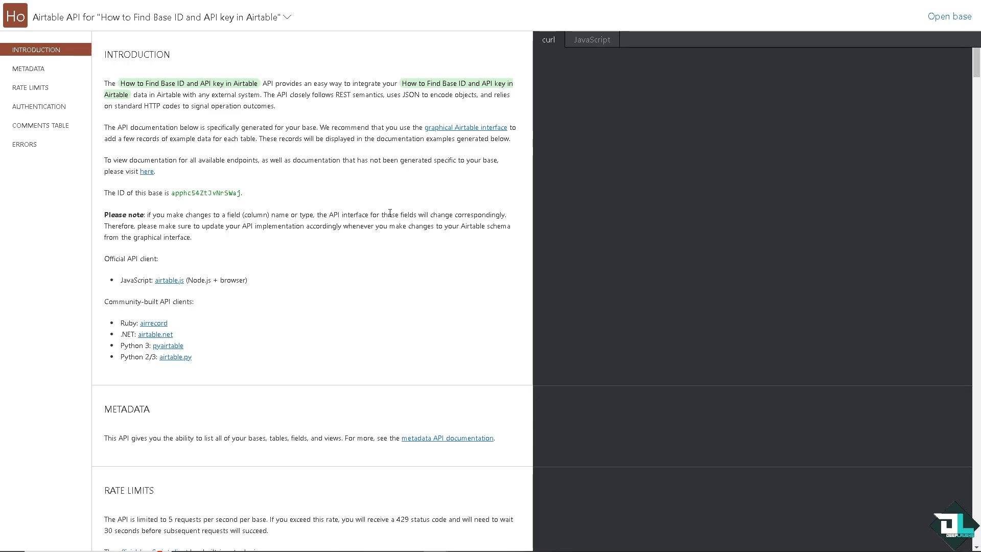
pyautogui.moveTo(431, 213)
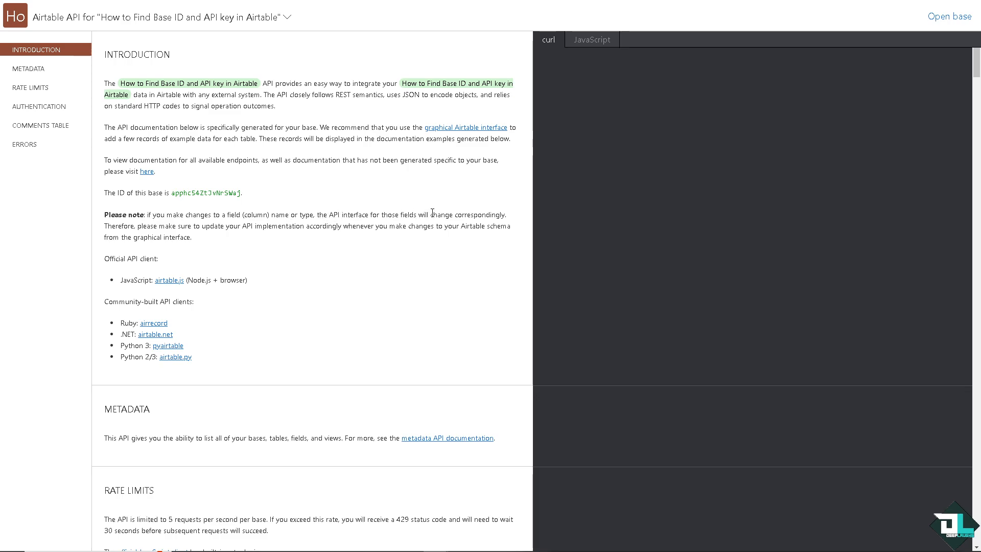
pyautogui.doubleClick(205, 193)
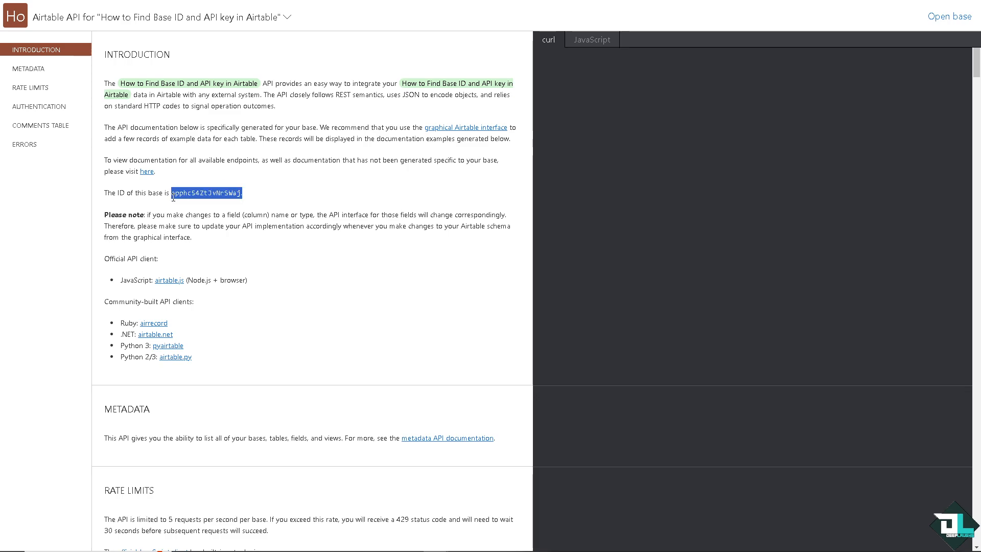
pyautogui.moveTo(418, 157)
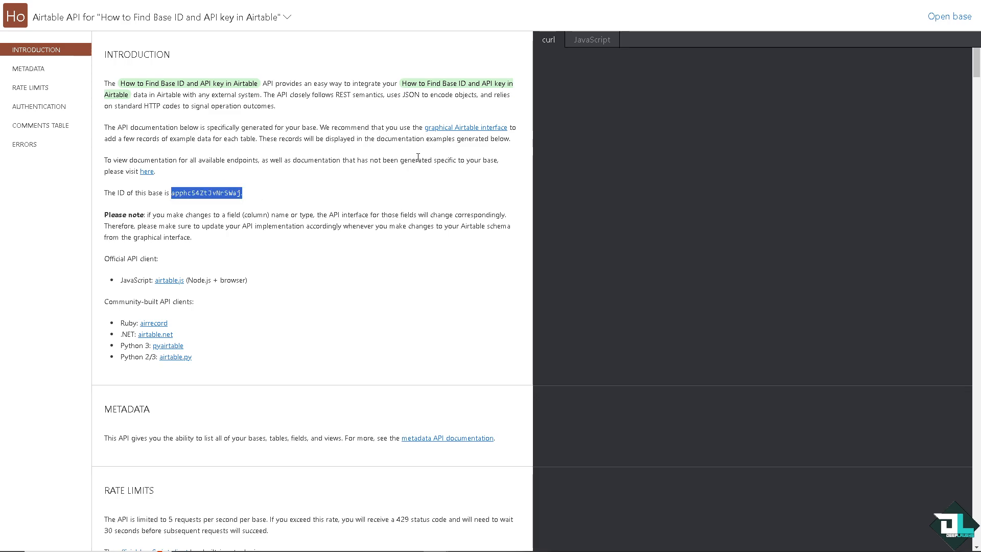
pyautogui.click(16, 16)
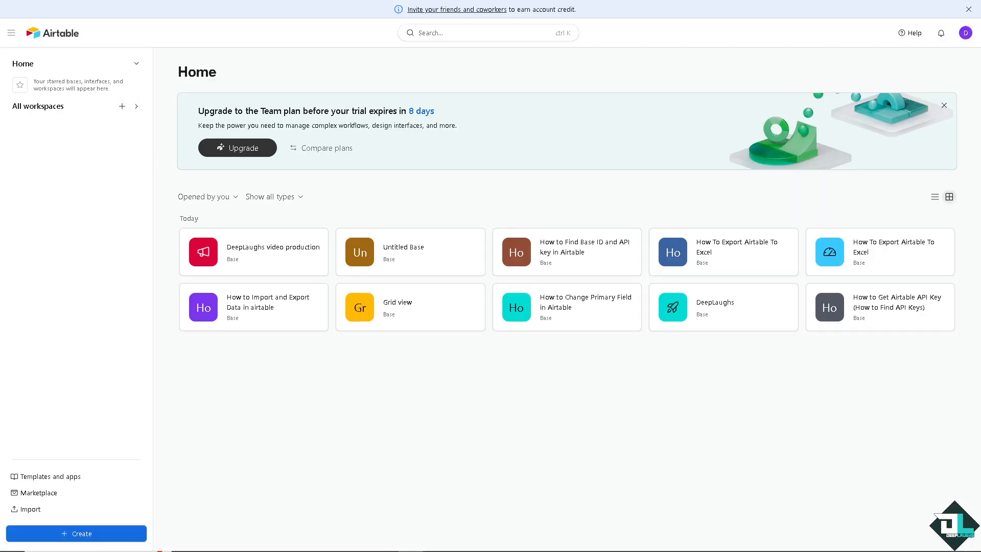
pyautogui.moveTo(894, 181)
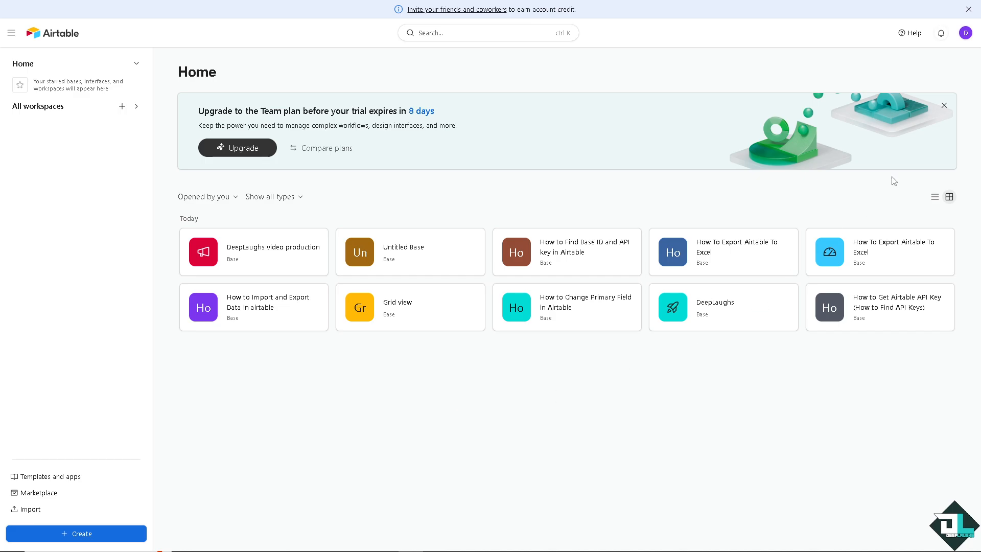
pyautogui.moveTo(965, 33)
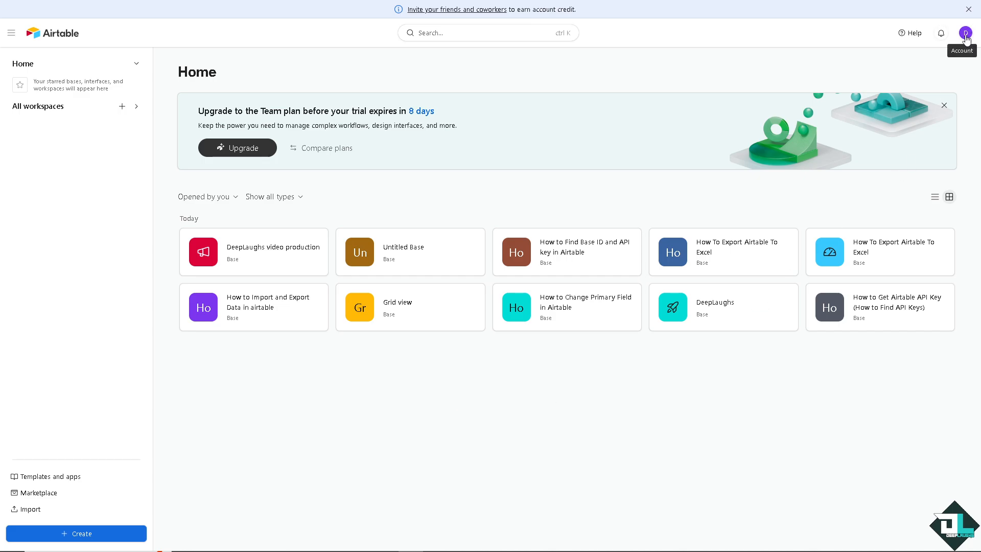
# Show the account menu from the avatar on the Home page.
pyautogui.click(965, 33)
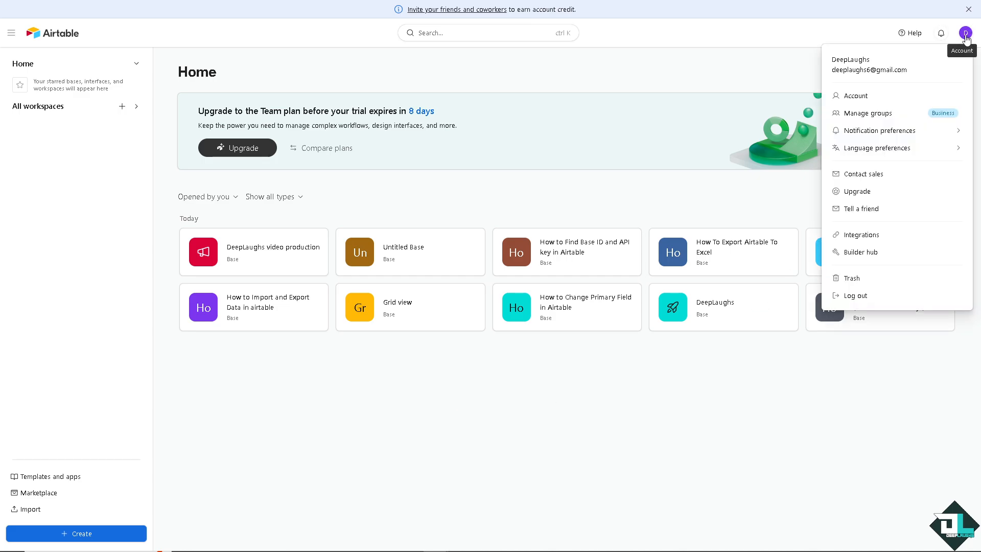
pyautogui.moveTo(871, 147)
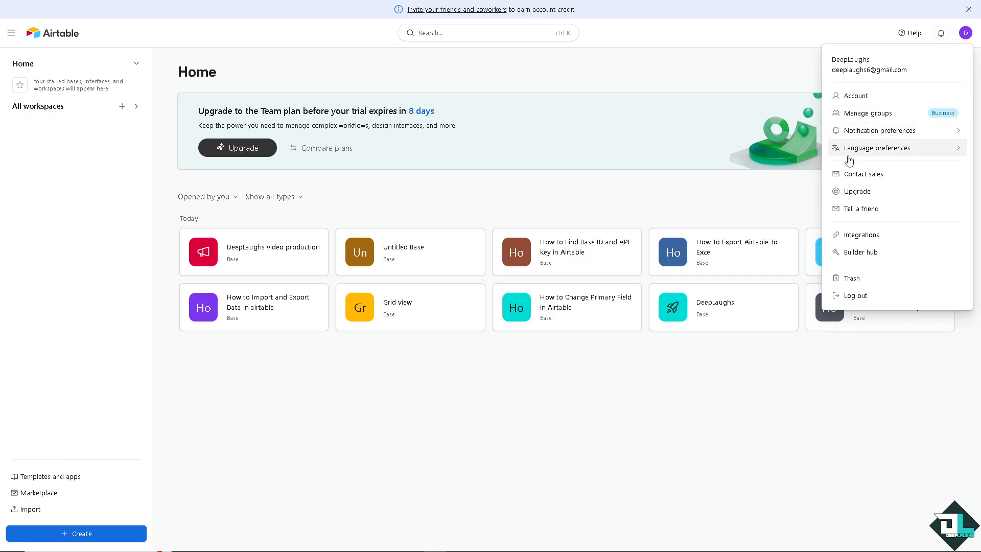
pyautogui.moveTo(862, 235)
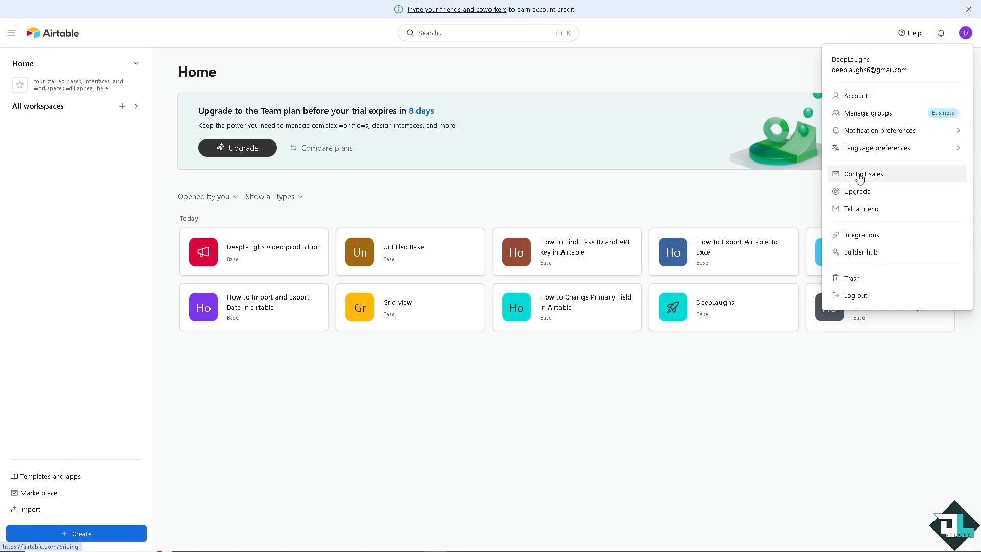
pyautogui.moveTo(869, 251)
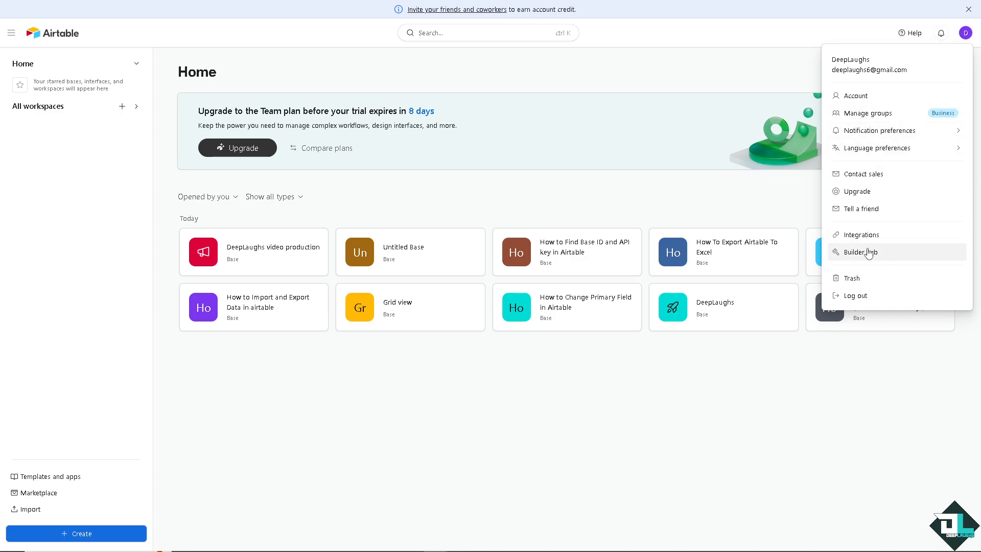
# Go to Builder Hub, landing on the deprecated API key page.
pyautogui.click(862, 251)
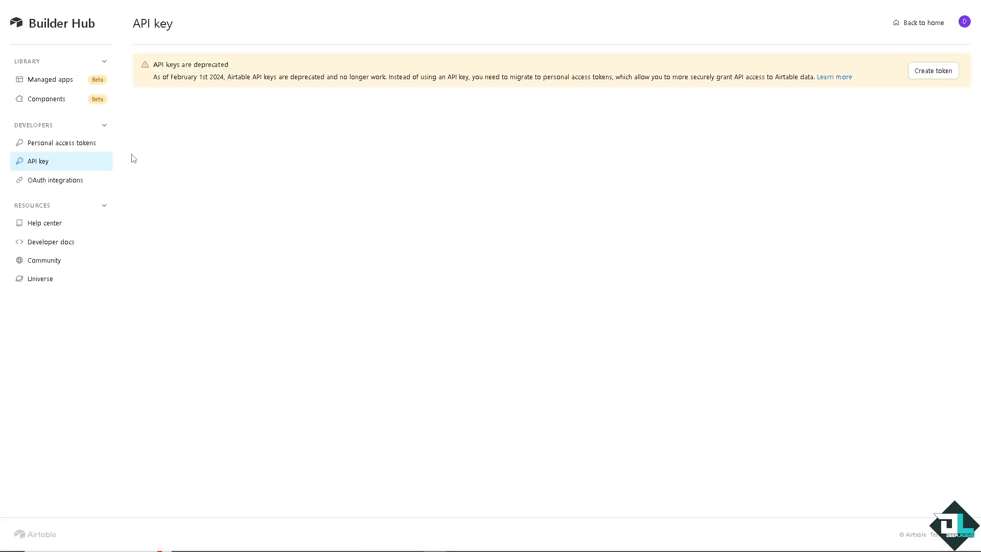
pyautogui.moveTo(194, 75)
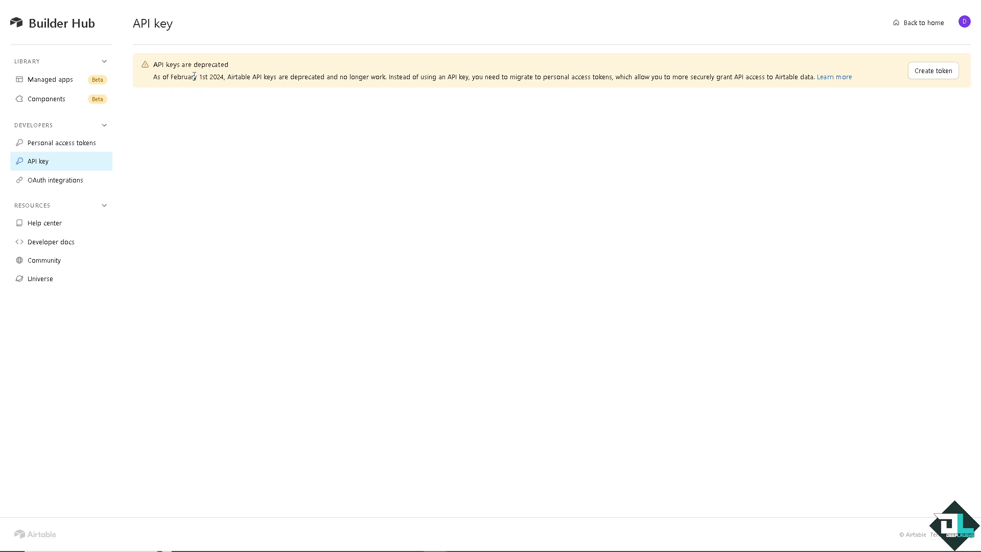
pyautogui.moveTo(163, 80)
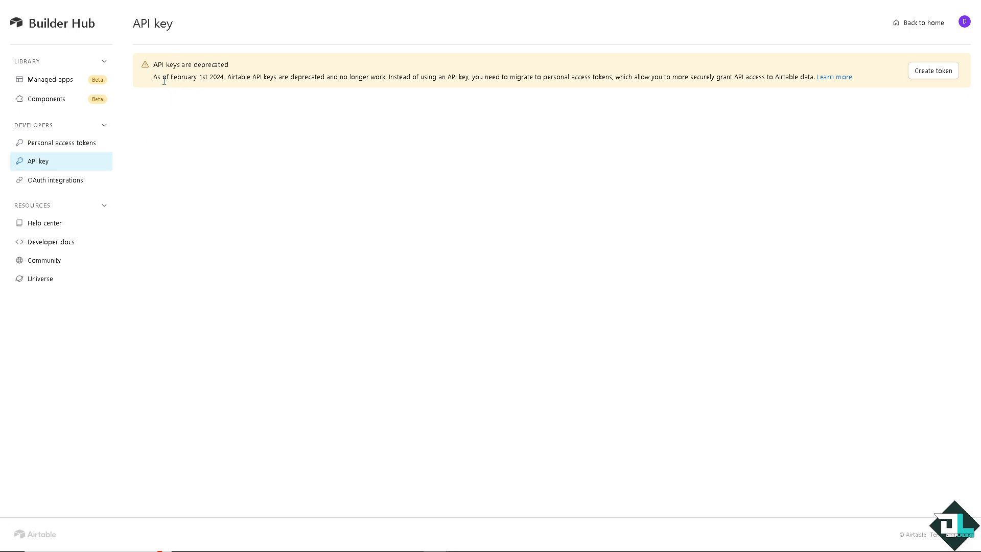
pyautogui.moveTo(253, 86)
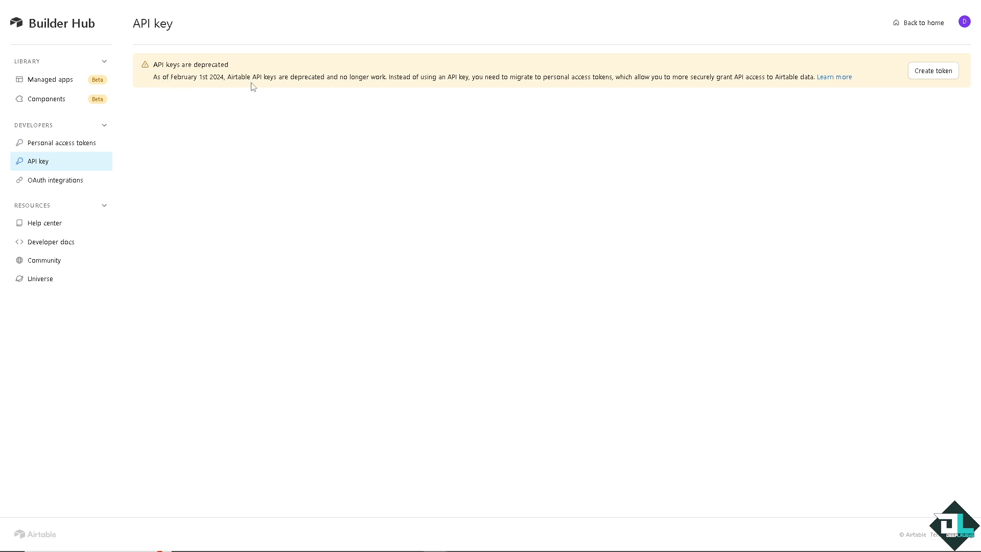
pyautogui.moveTo(441, 99)
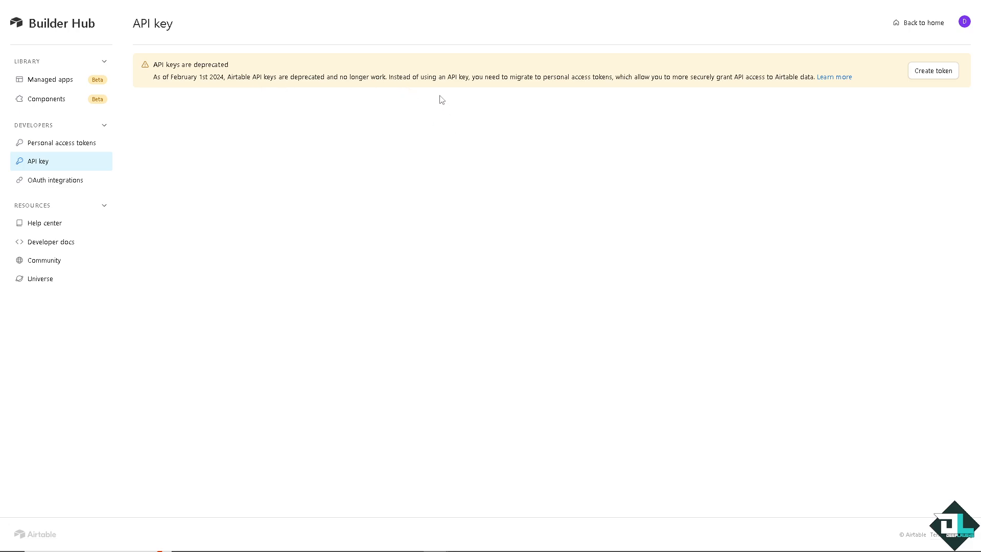
pyautogui.moveTo(494, 86)
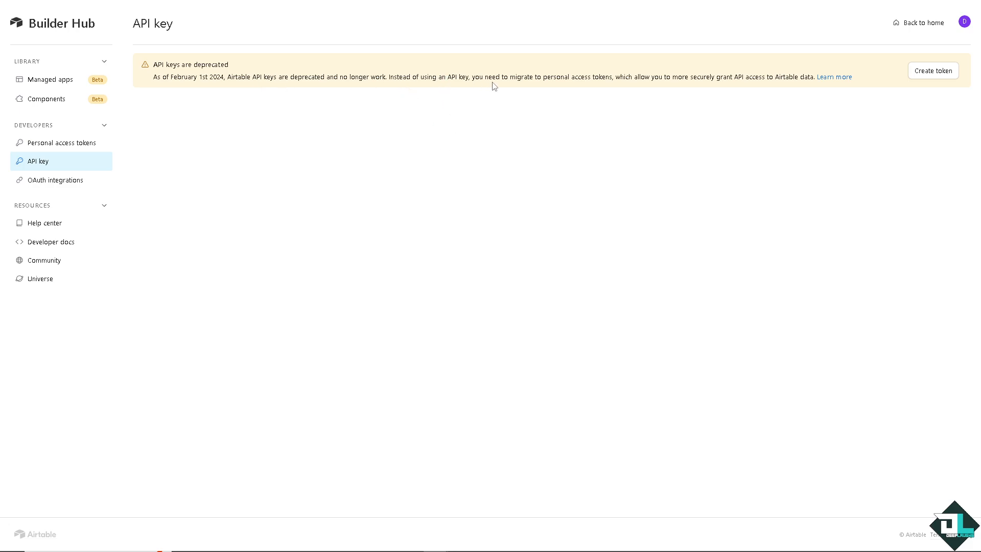
pyautogui.moveTo(573, 87)
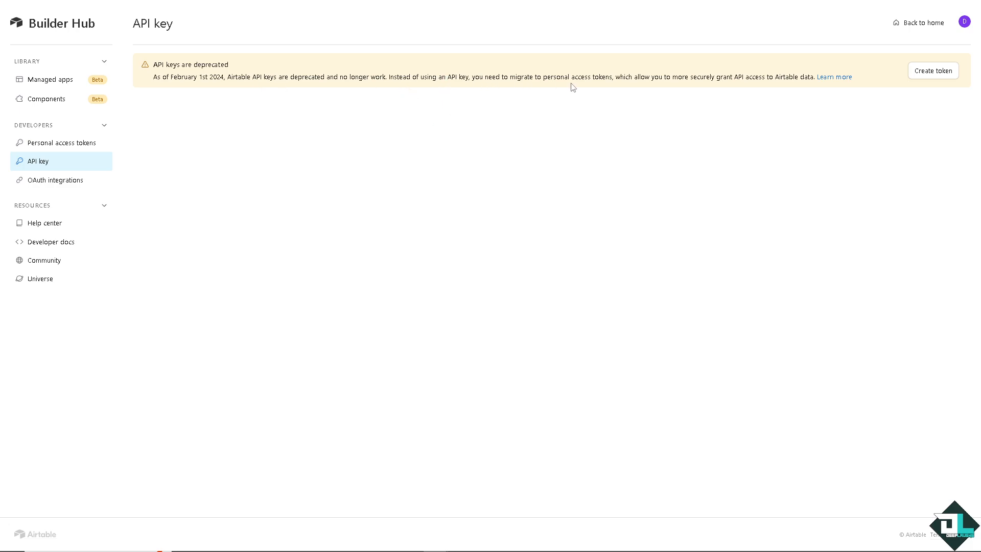
pyautogui.moveTo(632, 90)
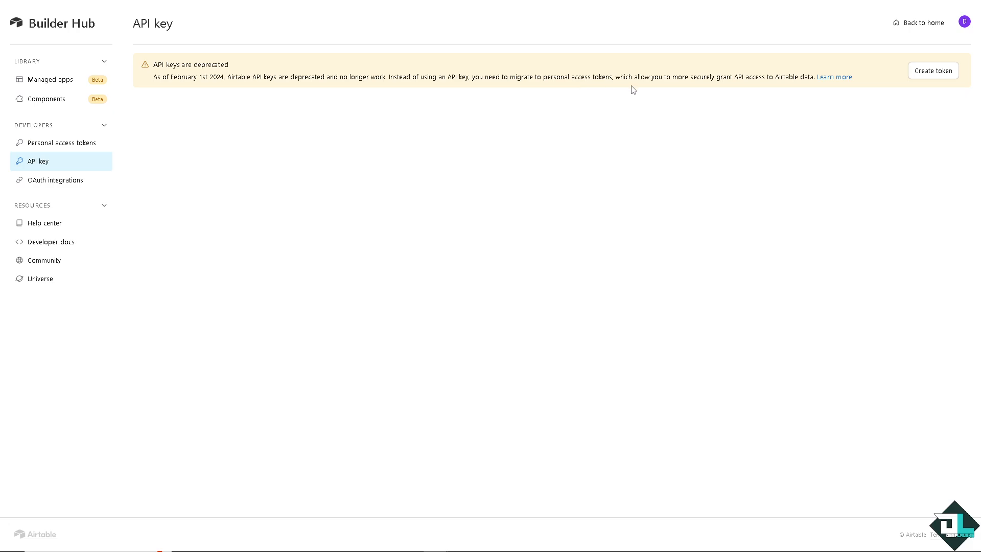
pyautogui.moveTo(789, 88)
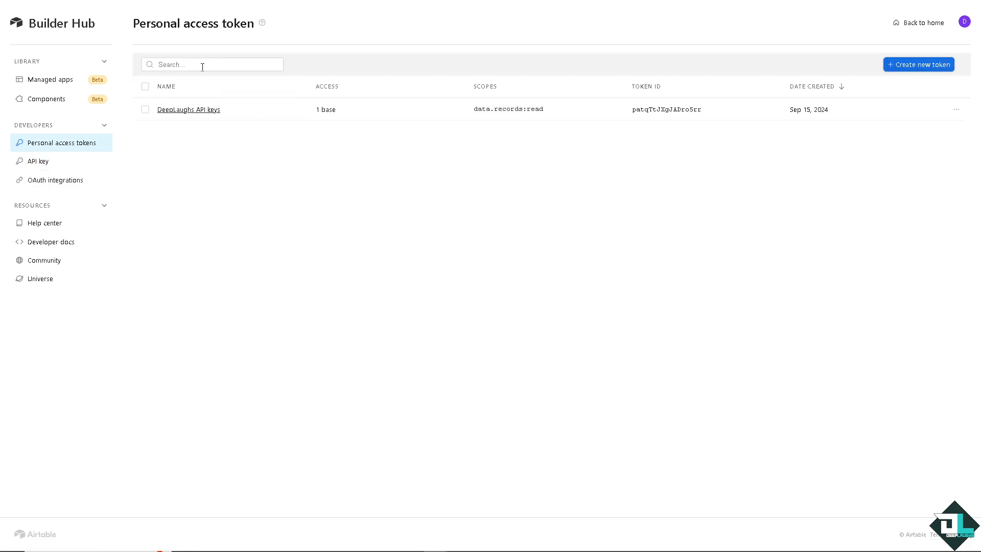
pyautogui.moveTo(627, 114)
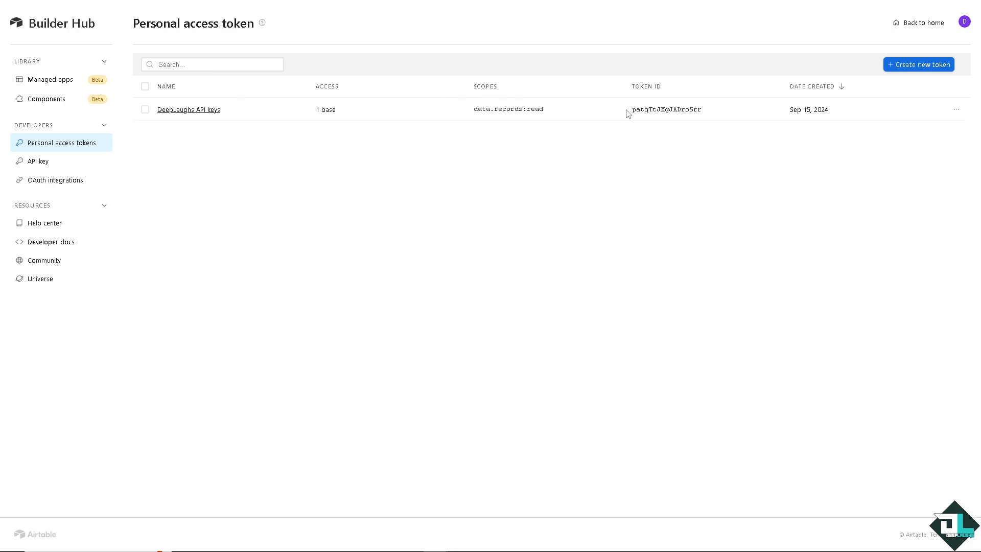
# Highlight the personal access token's ID, check the API key page, and return to the tokens list.
pyautogui.doubleClick(665, 109)
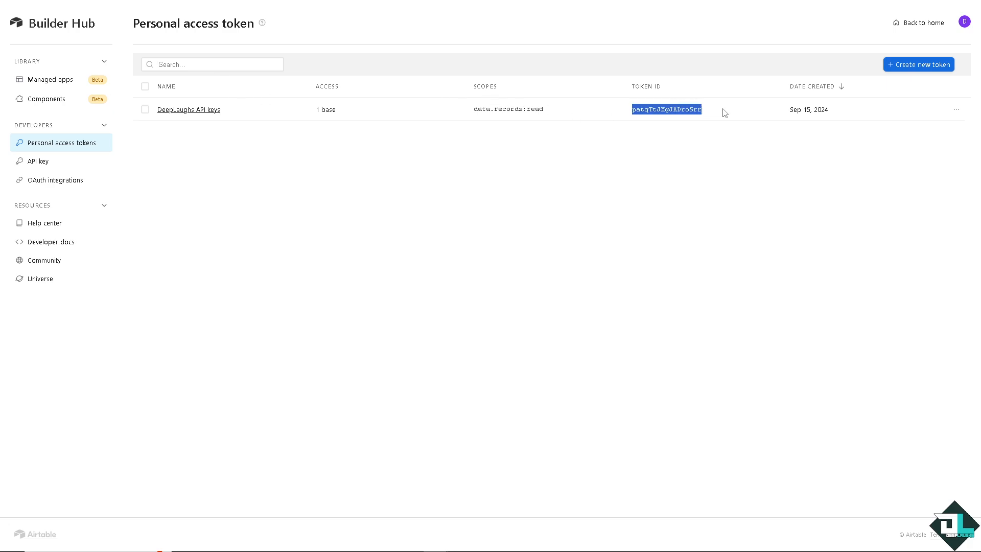
pyautogui.moveTo(724, 113)
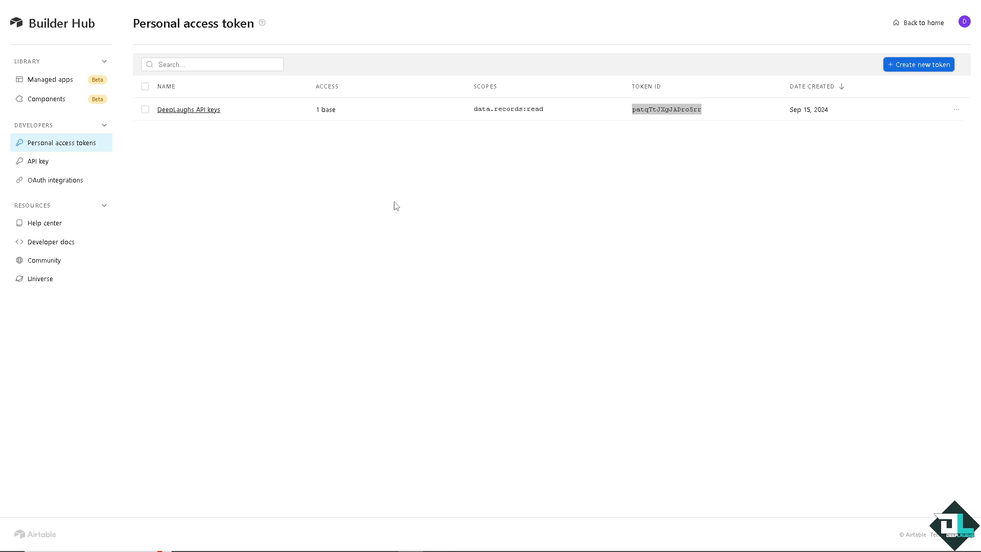
pyautogui.moveTo(589, 148)
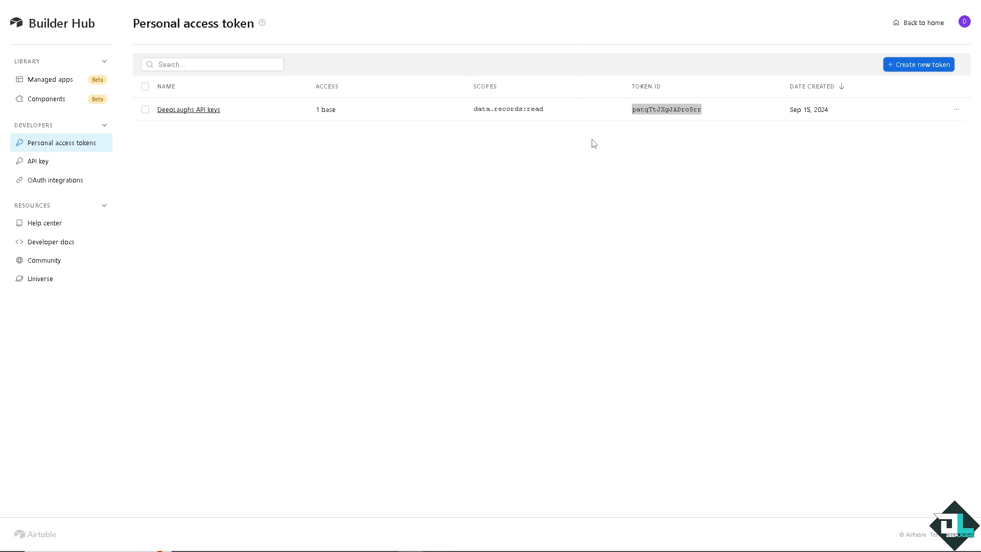
pyautogui.moveTo(283, 148)
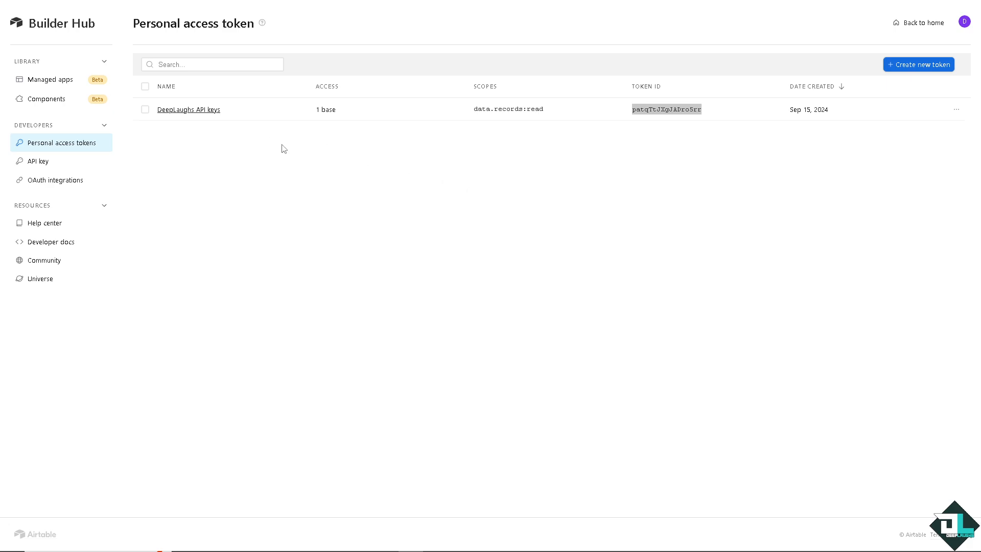
pyautogui.moveTo(288, 153)
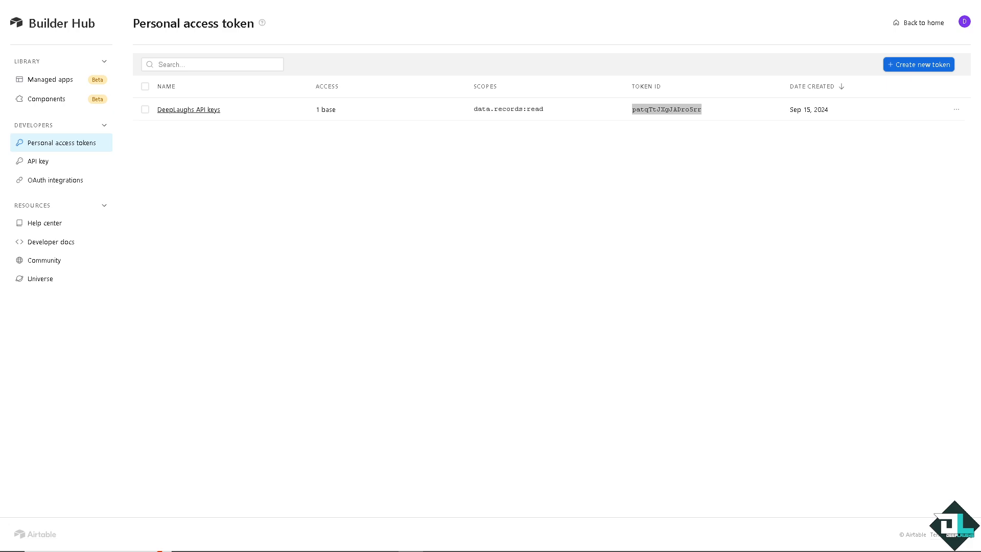
pyautogui.moveTo(265, 159)
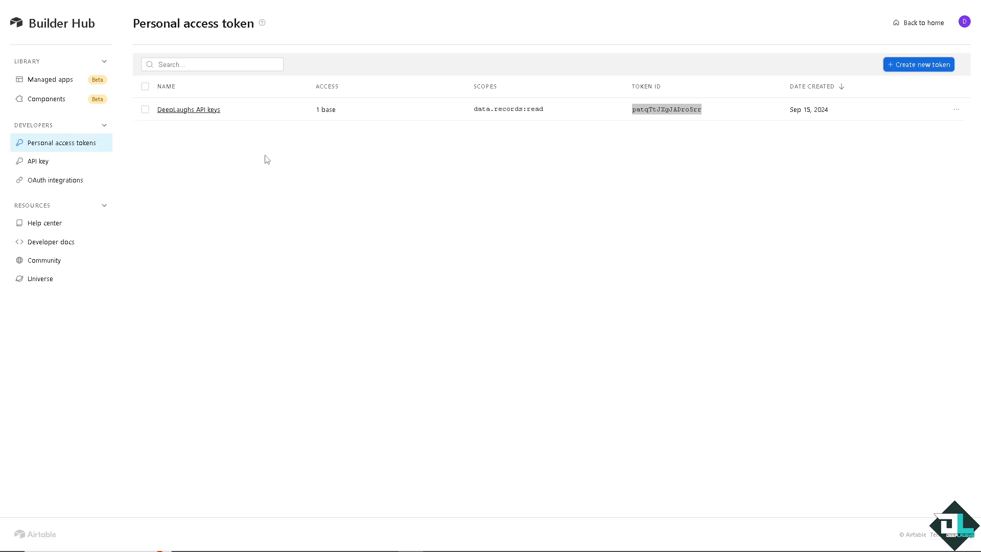
pyautogui.click(38, 161)
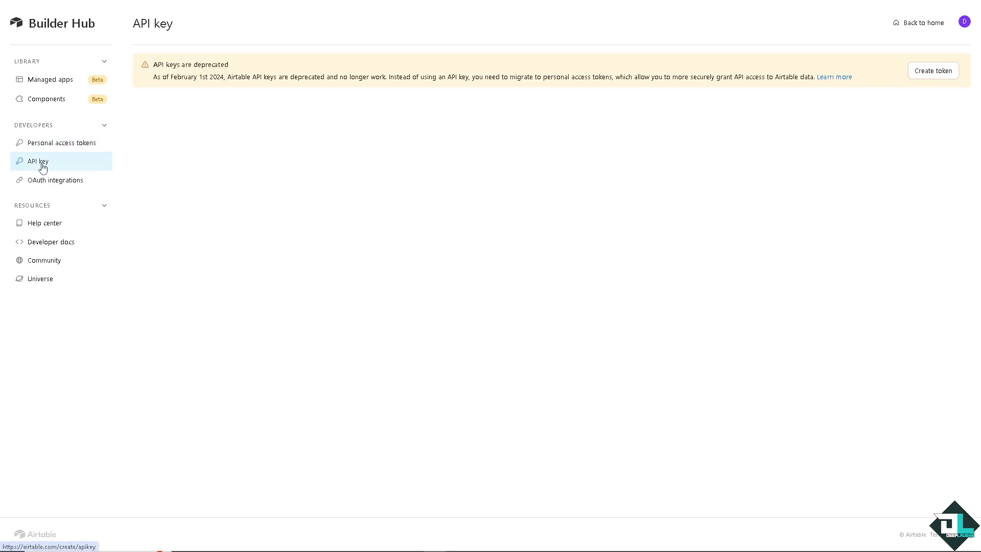
pyautogui.click(60, 142)
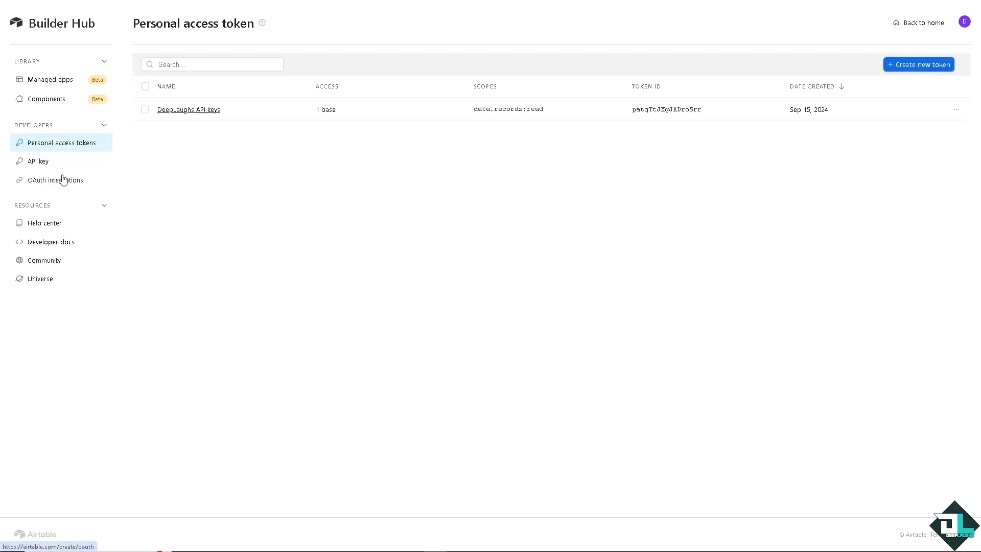